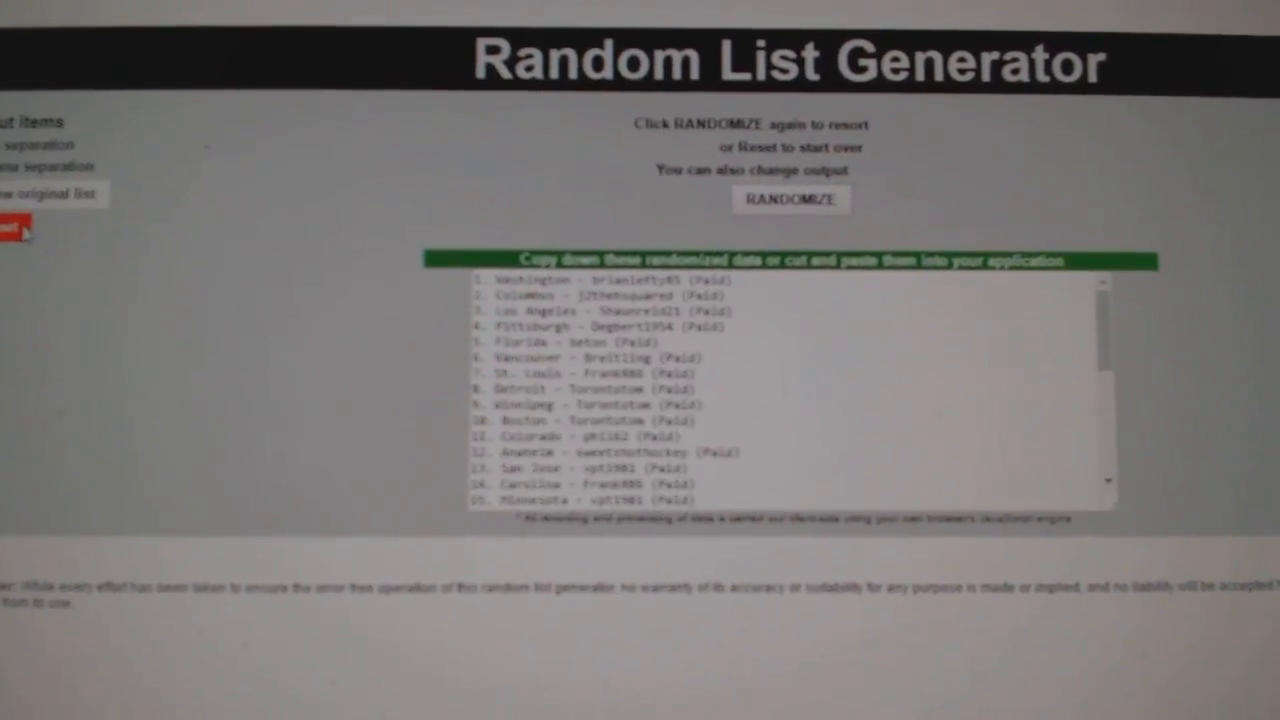
Copy the randomized participant name list from the output box via the context menu.
right_click(860, 280)
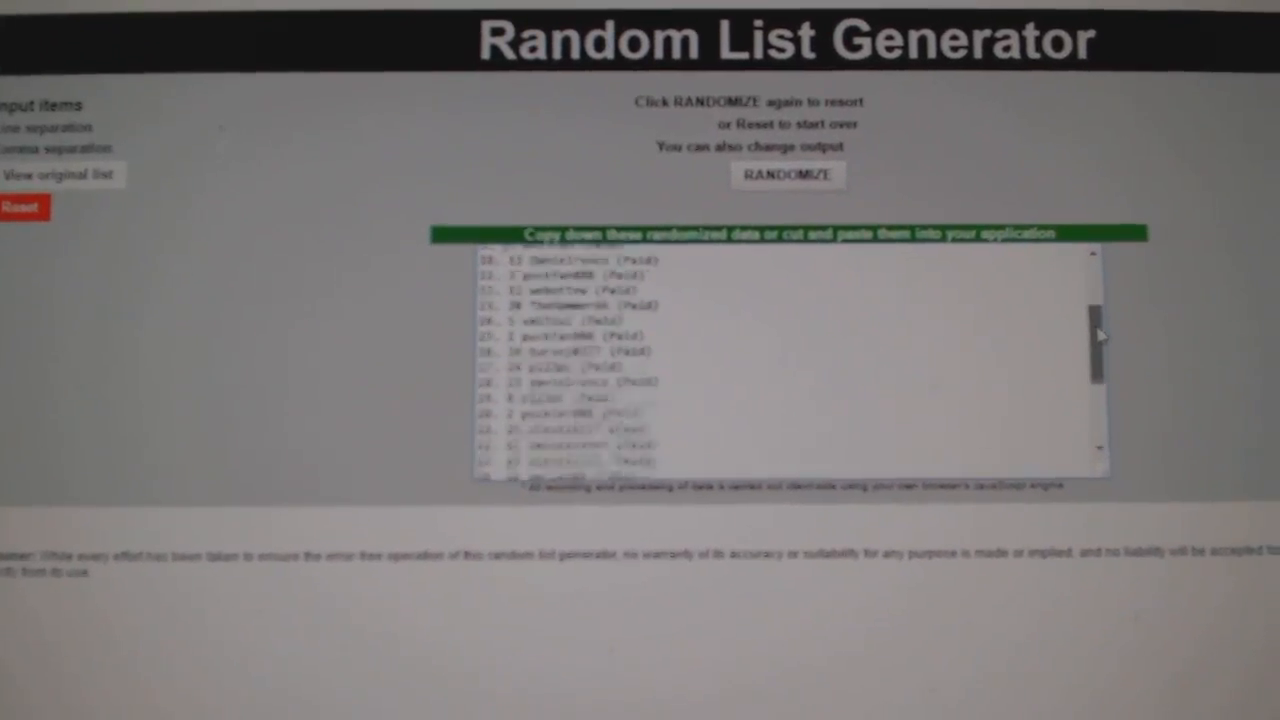
click(788, 174)
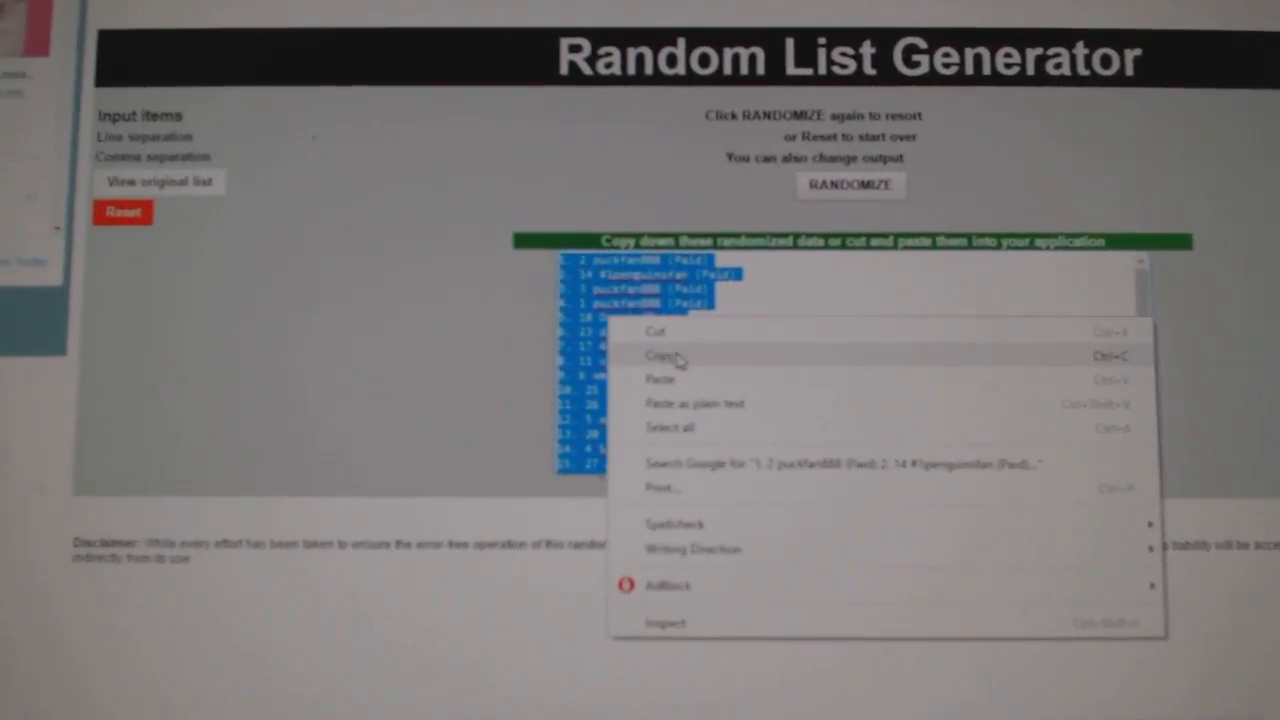
click(662, 356)
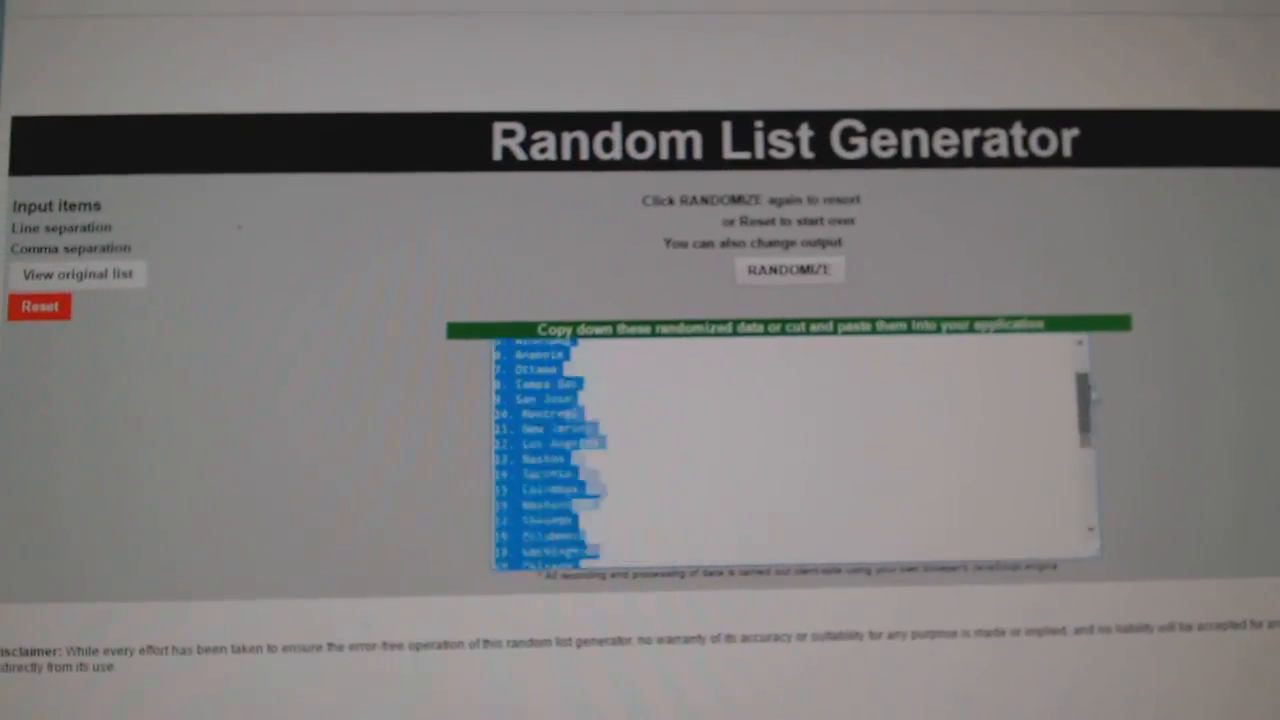
click(788, 268)
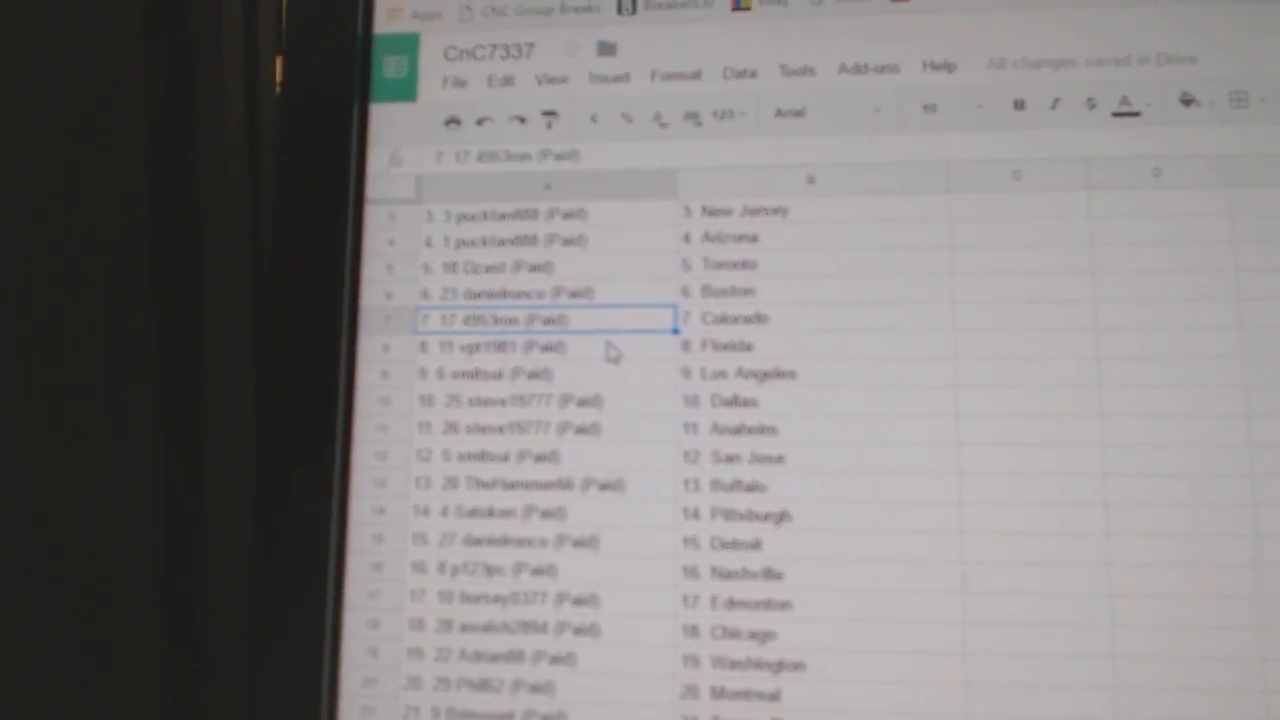
scroll(down, 3)
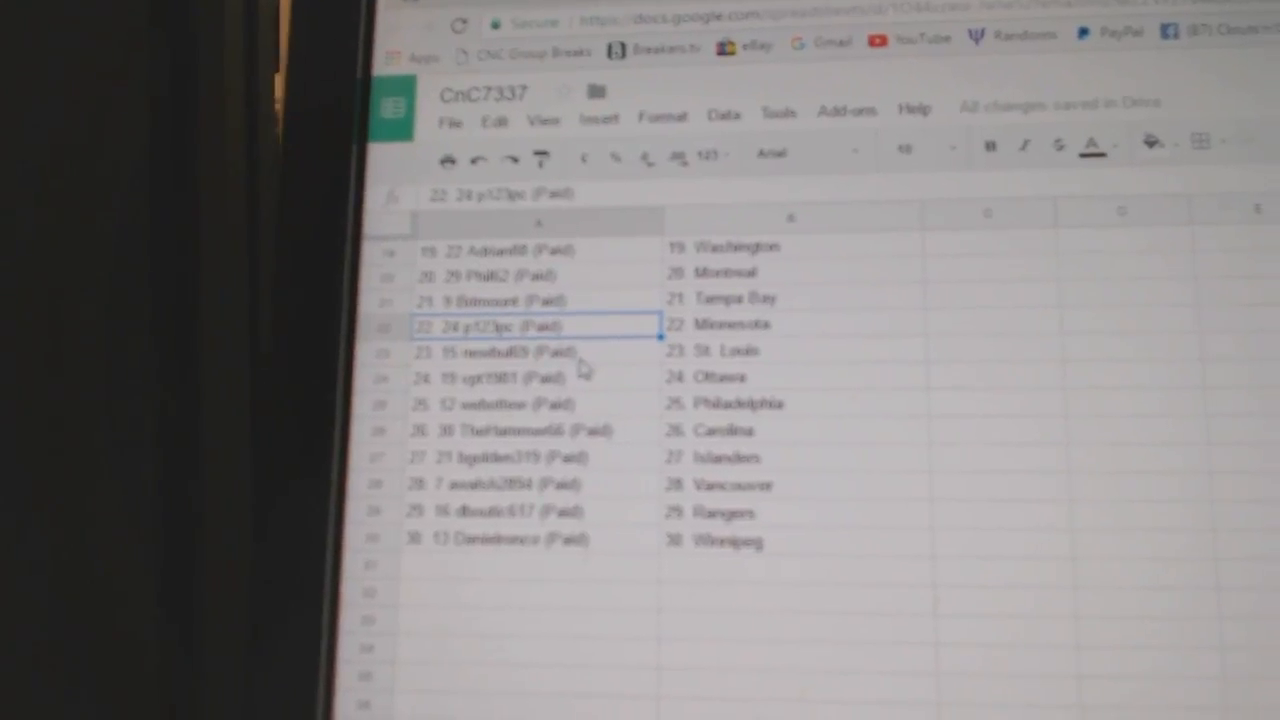
click(530, 380)
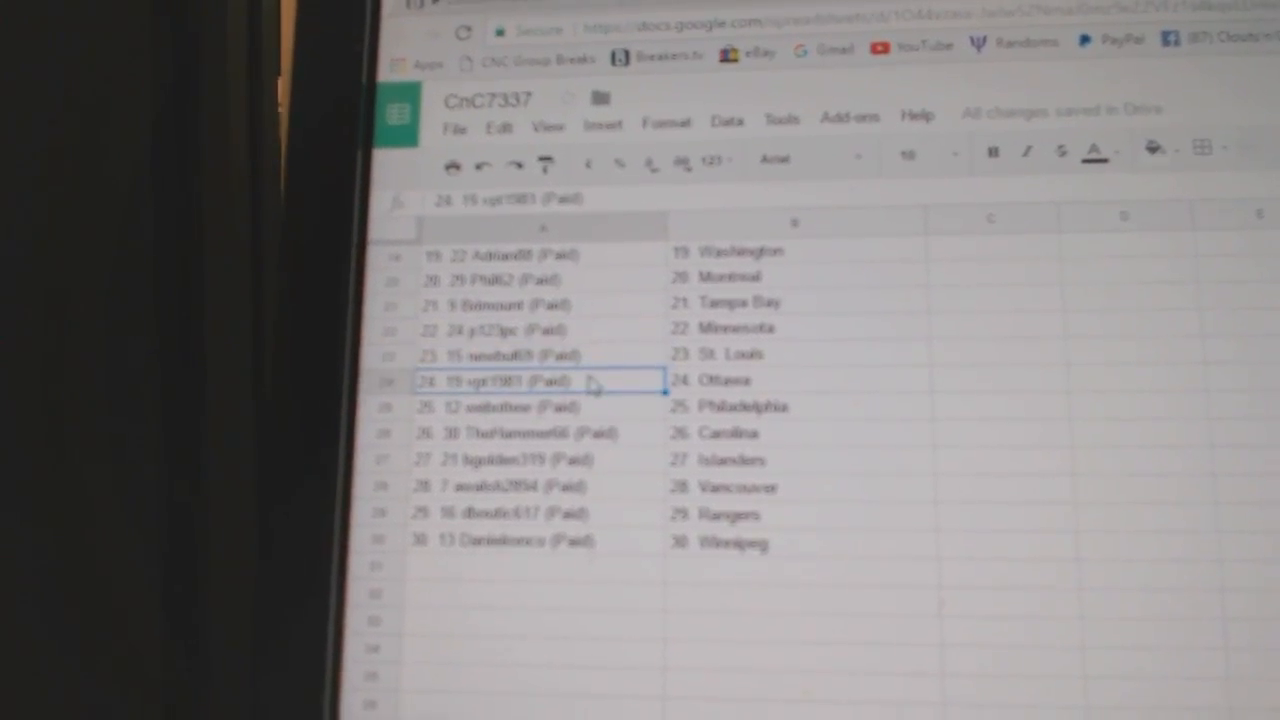